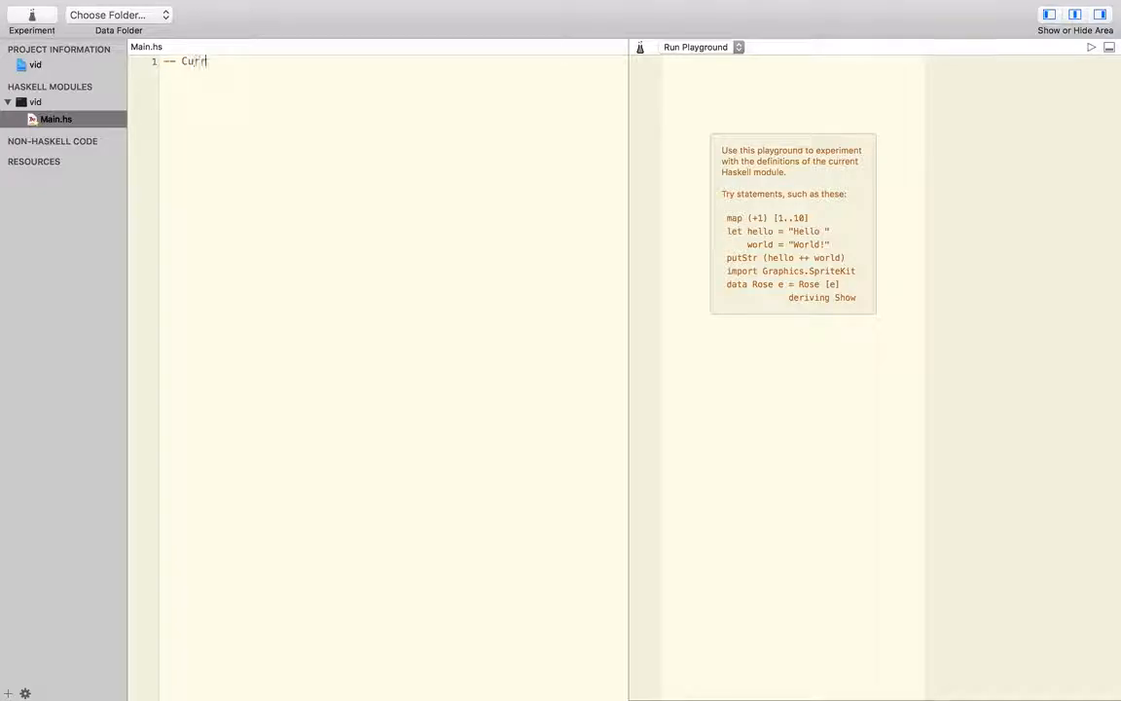
# Step: Add a '-- Currying' comment to Main.hs and try 5 + 3, then (+), in the playground
pyautogui.write('rying')
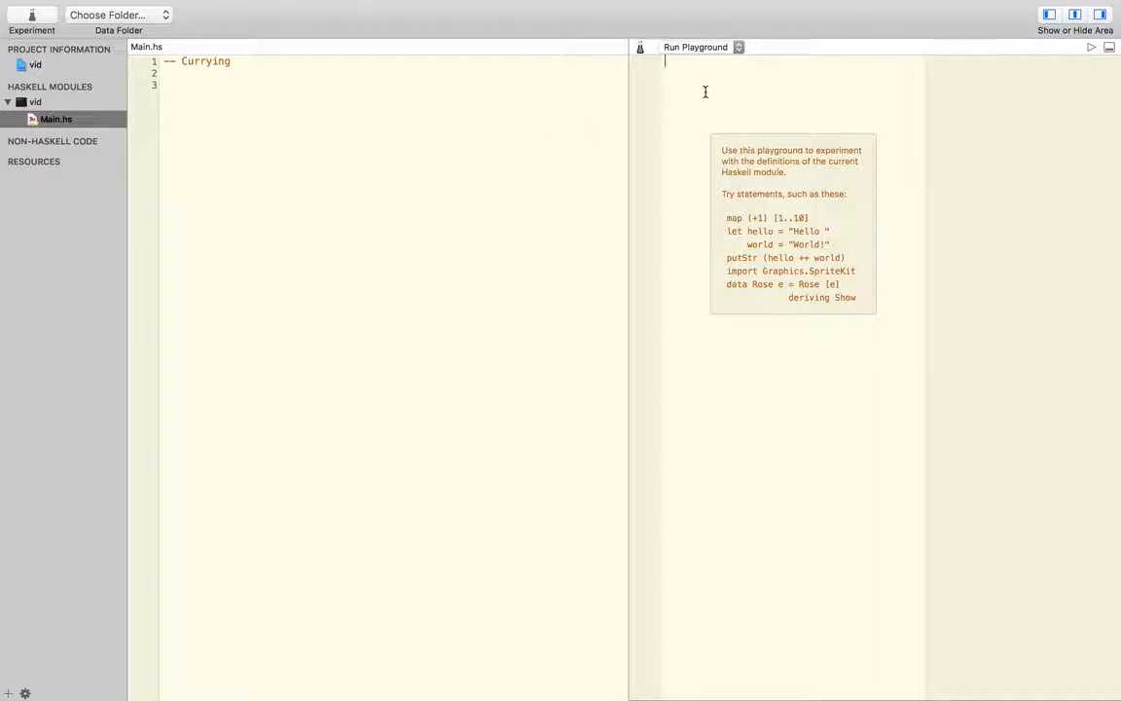
pyautogui.write('5 + 3')
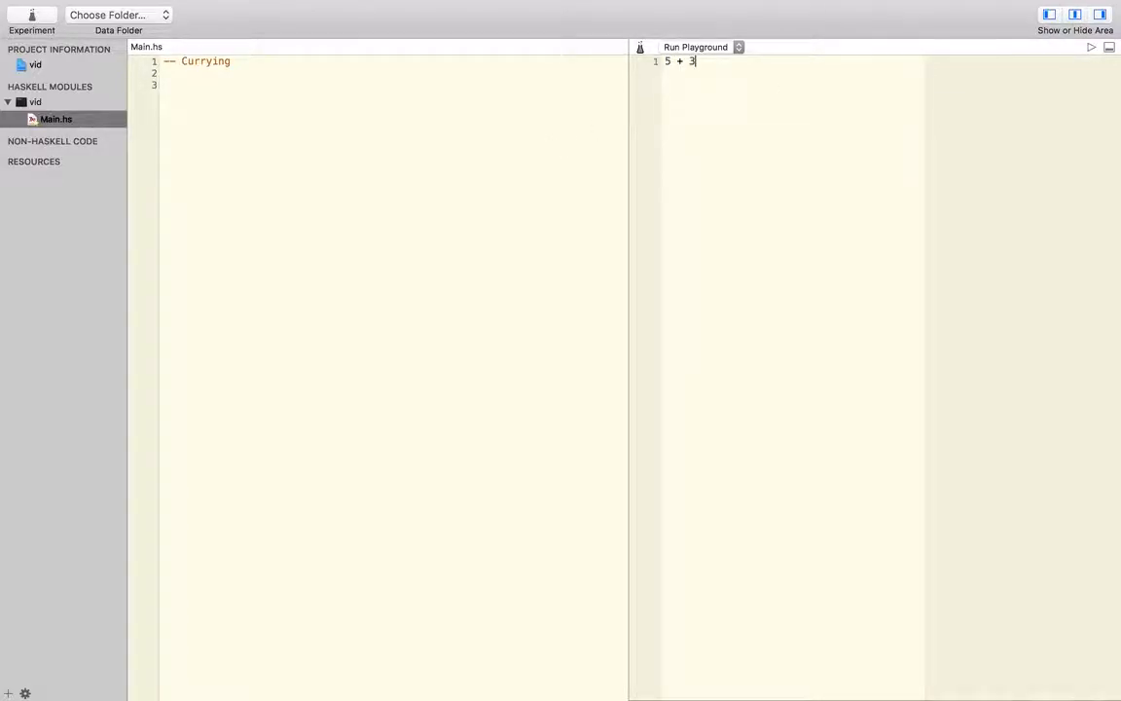
pyautogui.click(1091, 47)
pyautogui.write('(+')
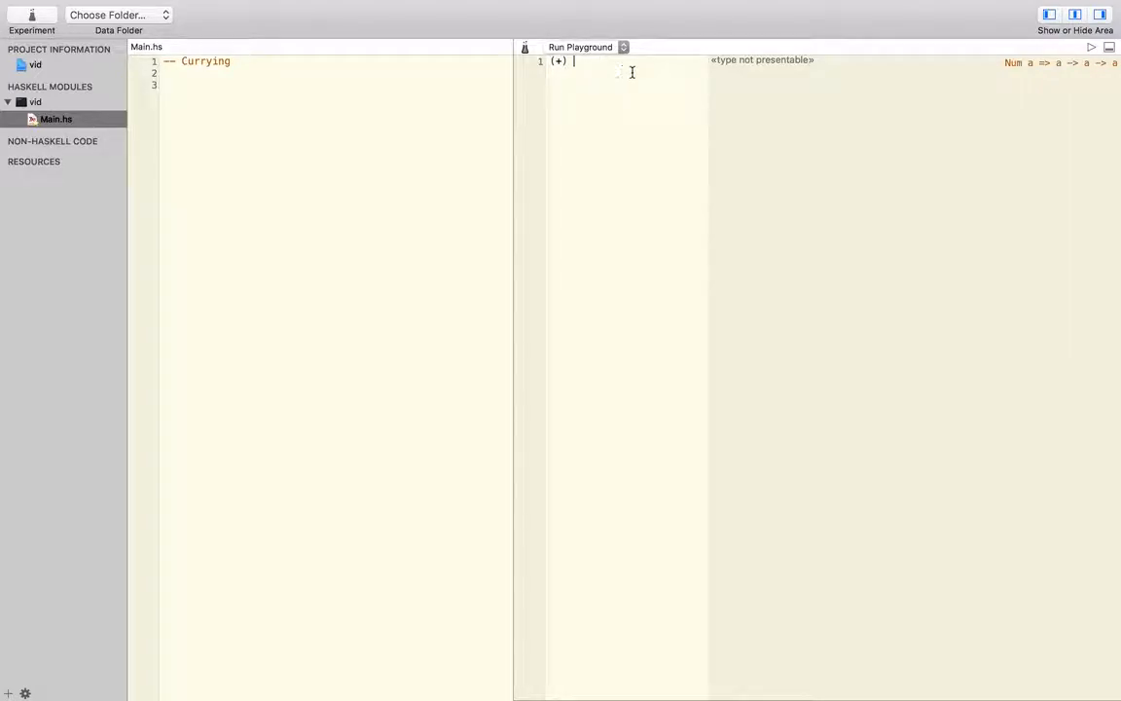
pyautogui.write('5 3')
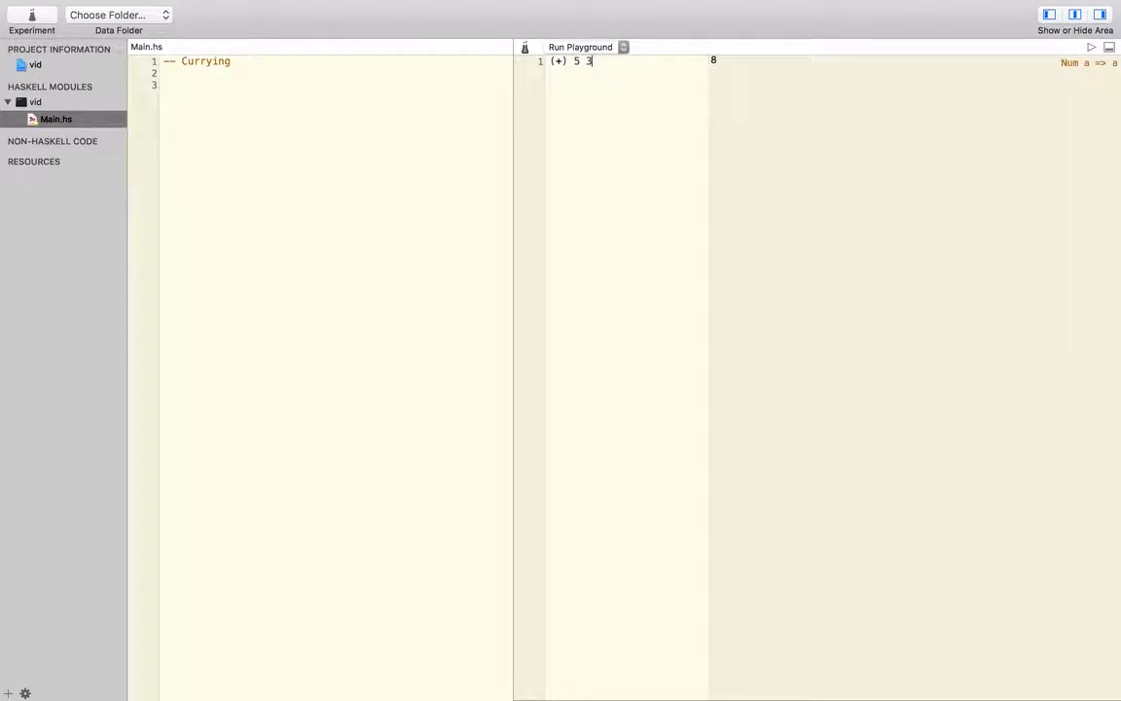
pyautogui.press('backspace')
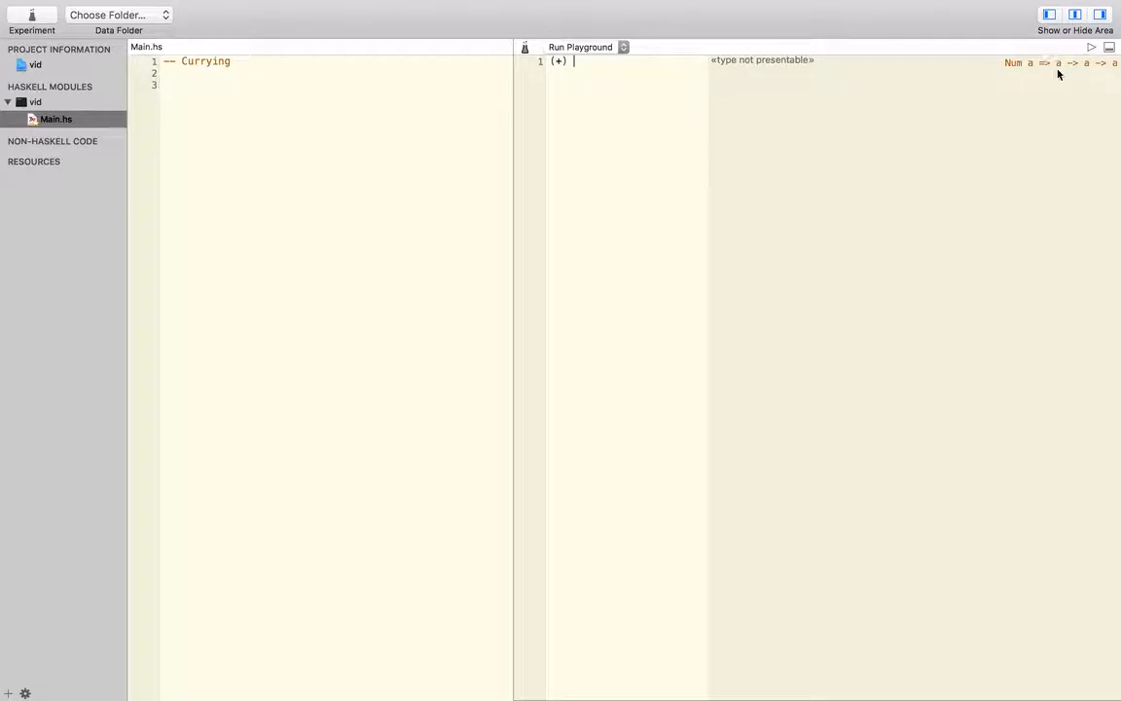
pyautogui.moveTo(1089, 64)
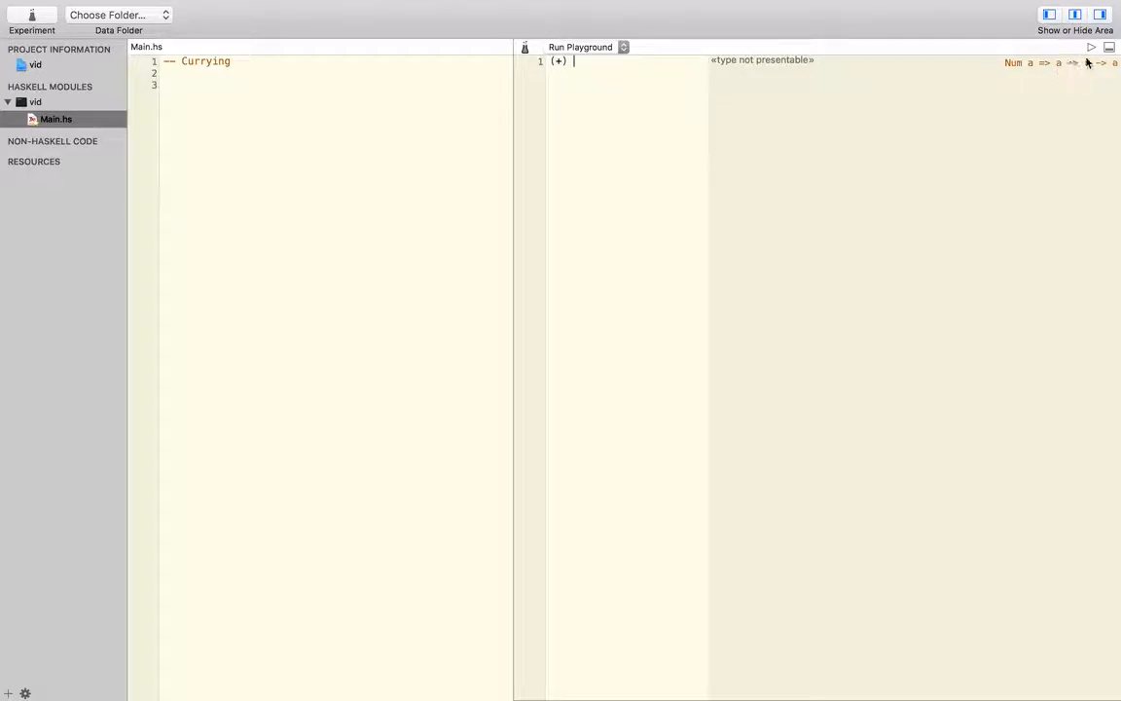
pyautogui.moveTo(1068, 78)
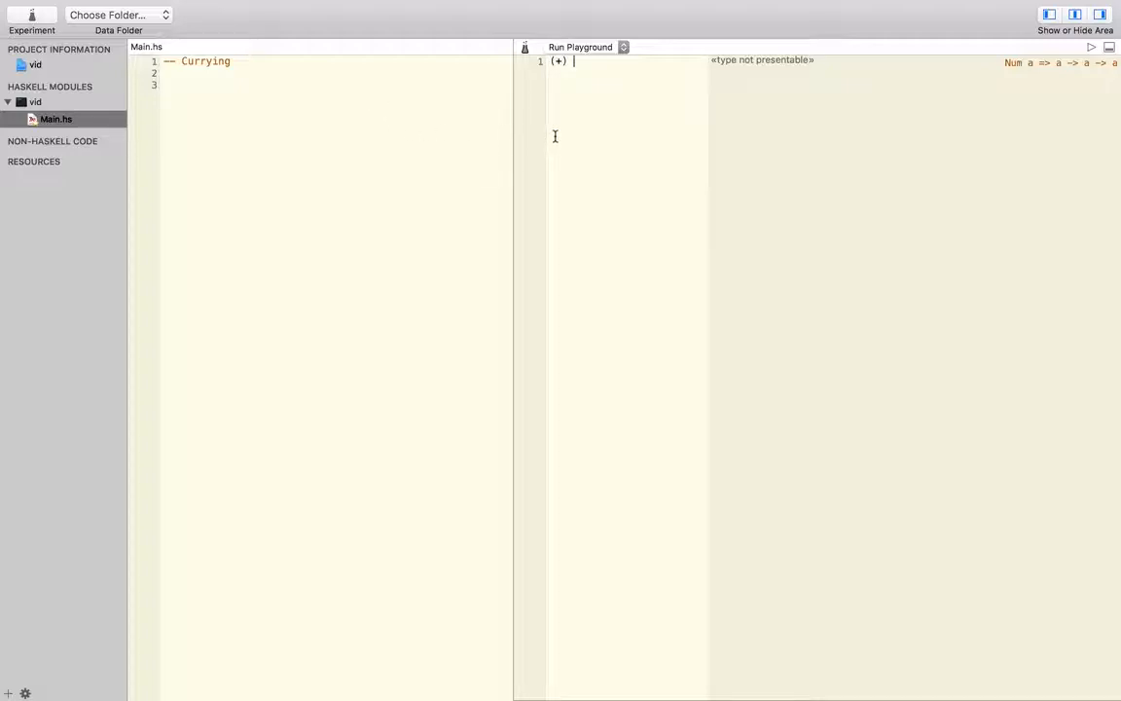
# Step: Write comments '-- Num a => a -> a -> a' and '-- Num a => a -> (a -> a)' on lines 3–4
pyautogui.write('-- a')
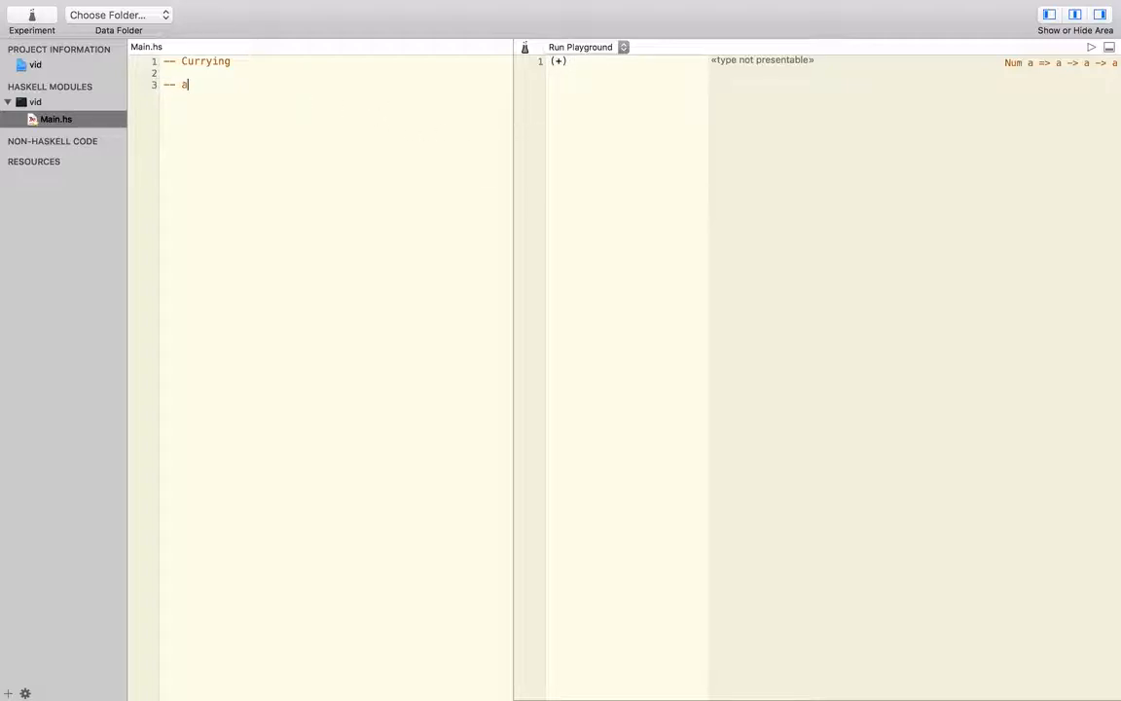
pyautogui.press('backspace')
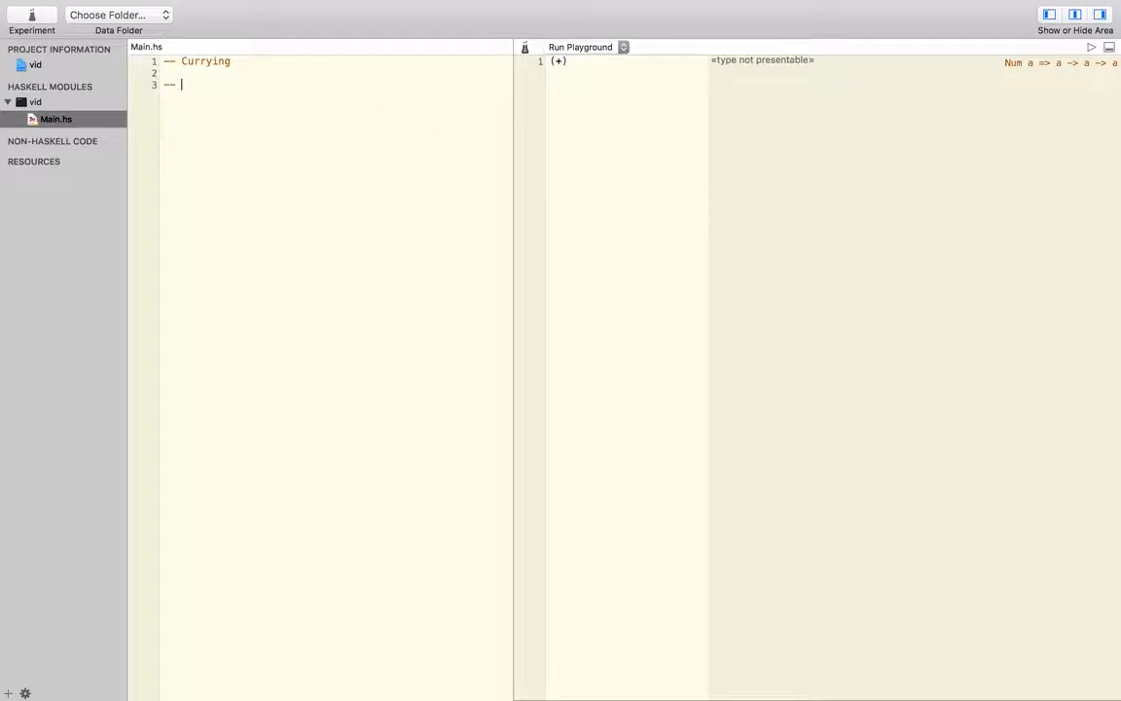
pyautogui.write('Num a => a')
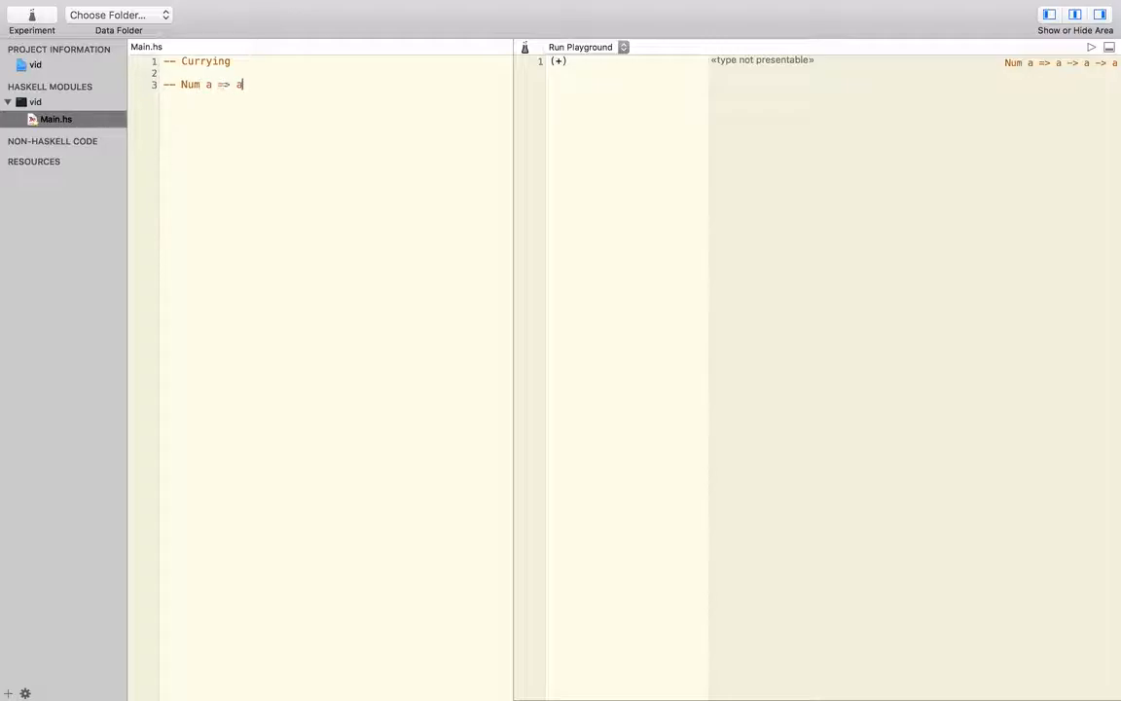
pyautogui.write('-> a -> a')
pyautogui.write('--')
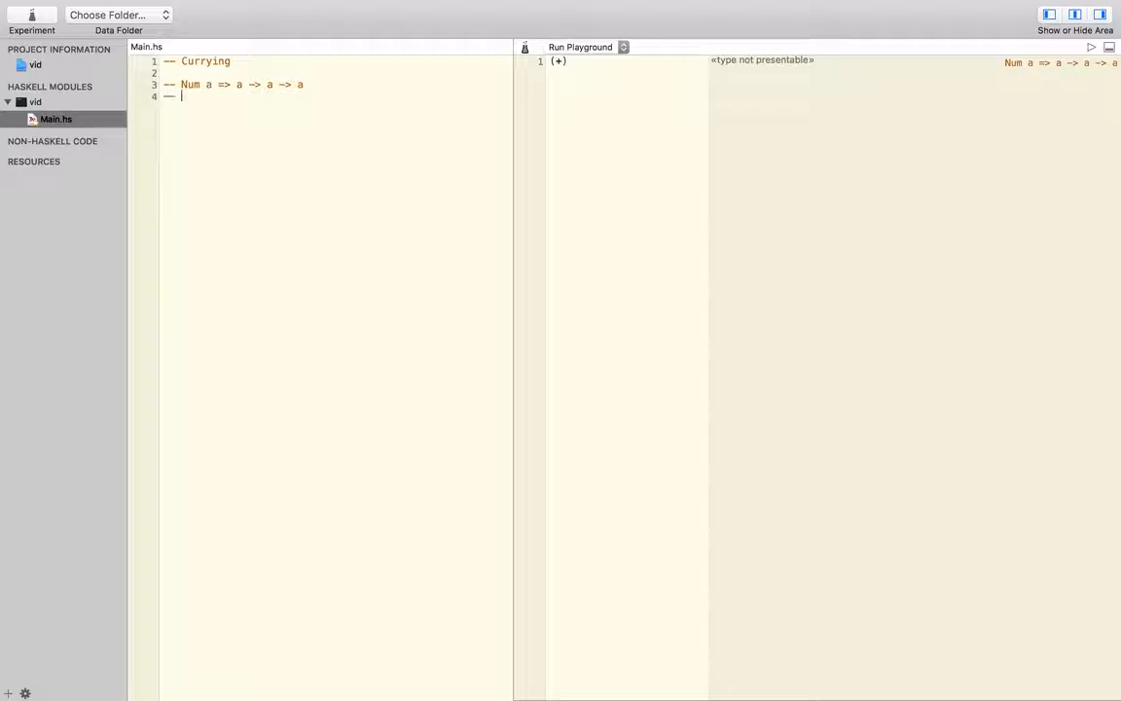
pyautogui.write('Num a => a -> (a -')
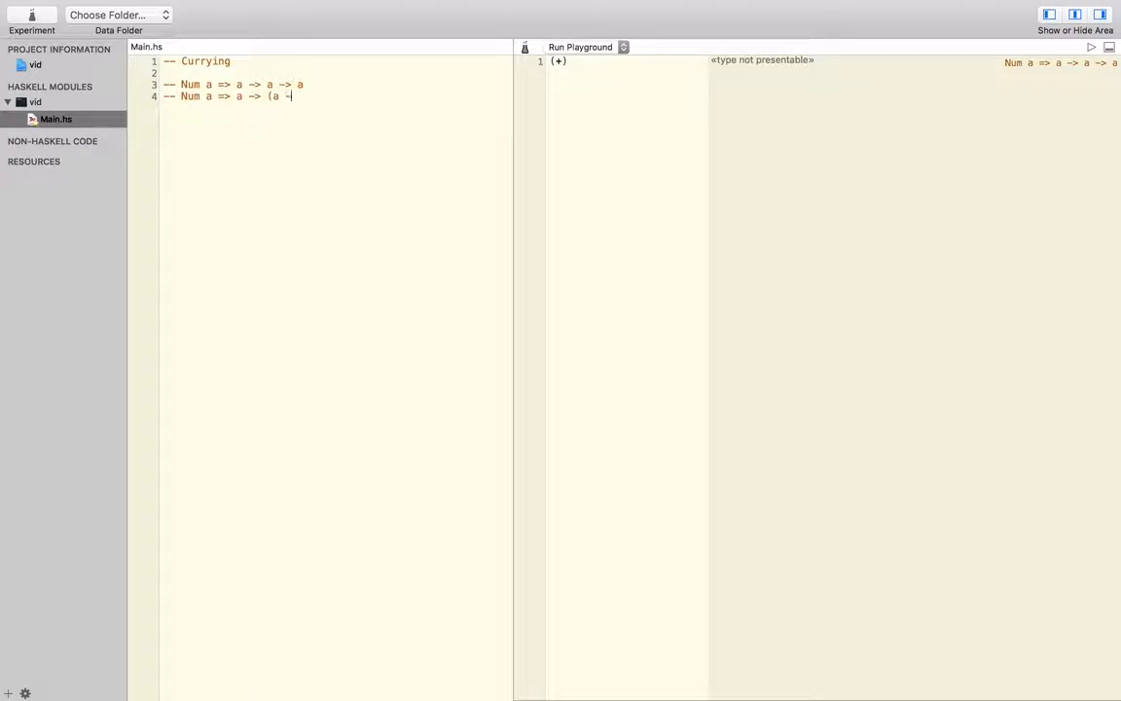
pyautogui.write('a)')
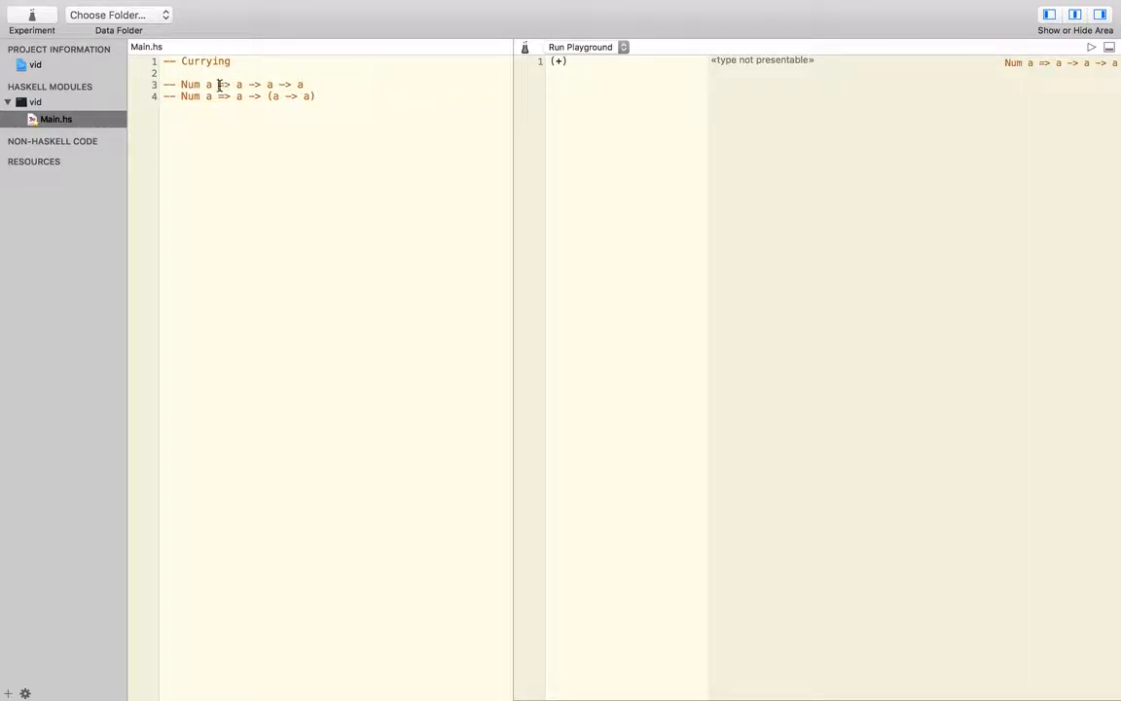
pyautogui.moveTo(239, 95); pyautogui.dragTo(314, 95)
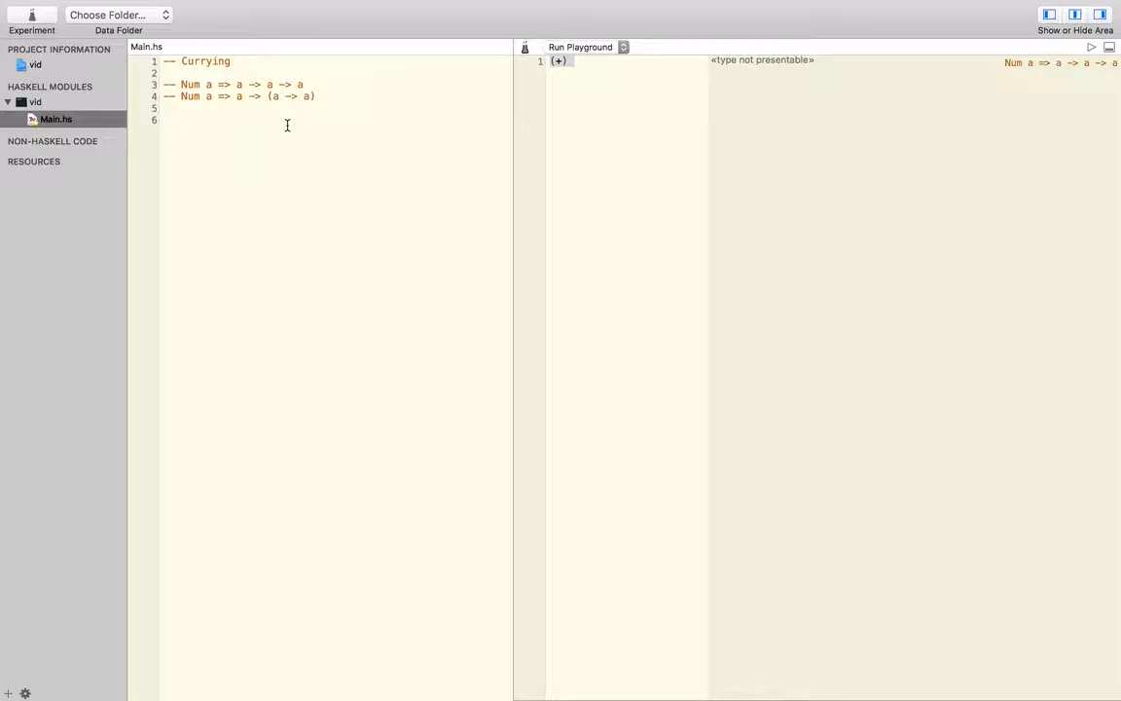
# Step: Type the type signature 'add :: Num a => a -> (a -> a)'
pyautogui.write('myAd')
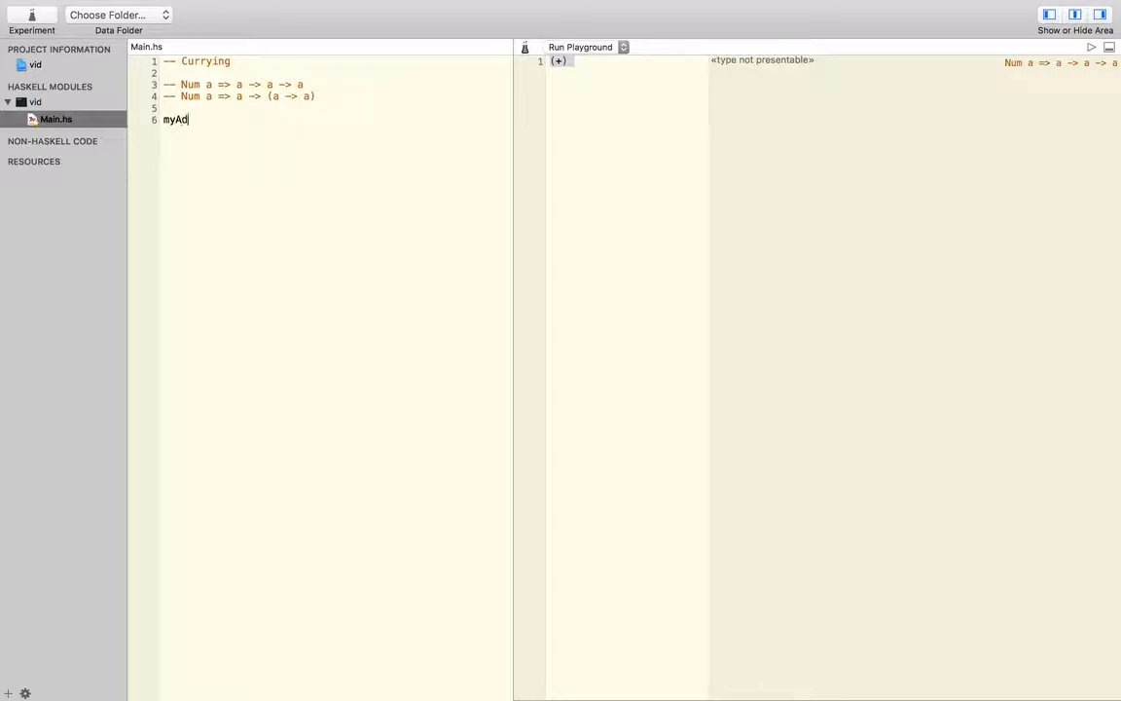
pyautogui.press('backspace')
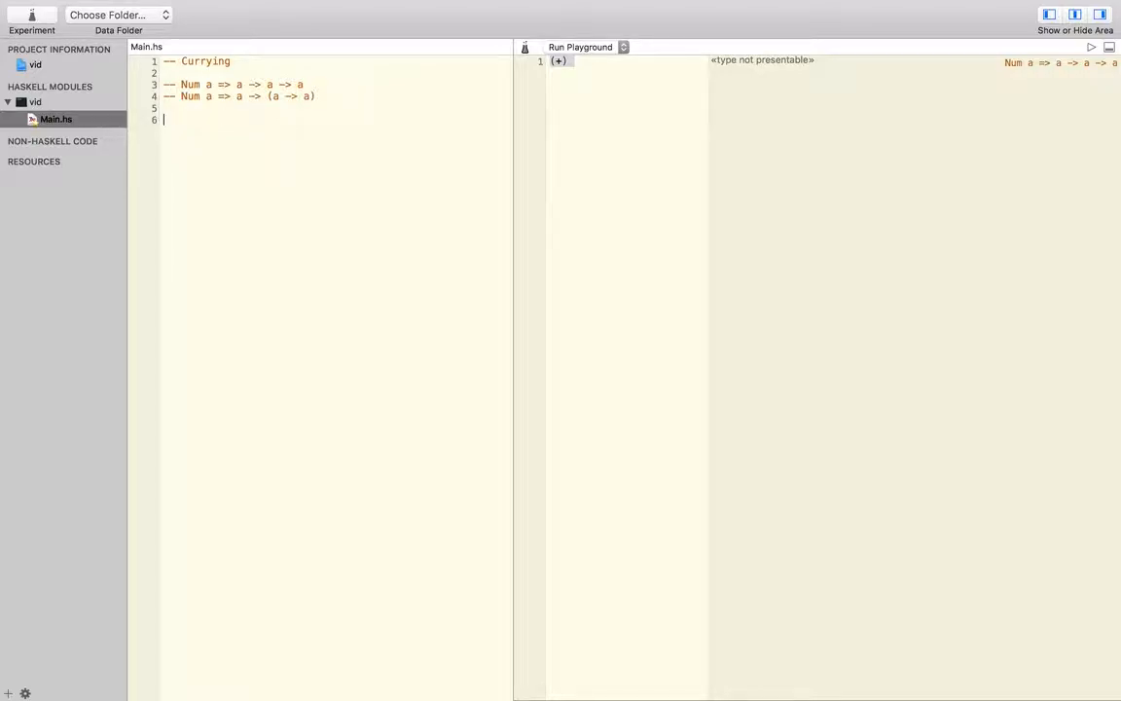
pyautogui.write('add ::')
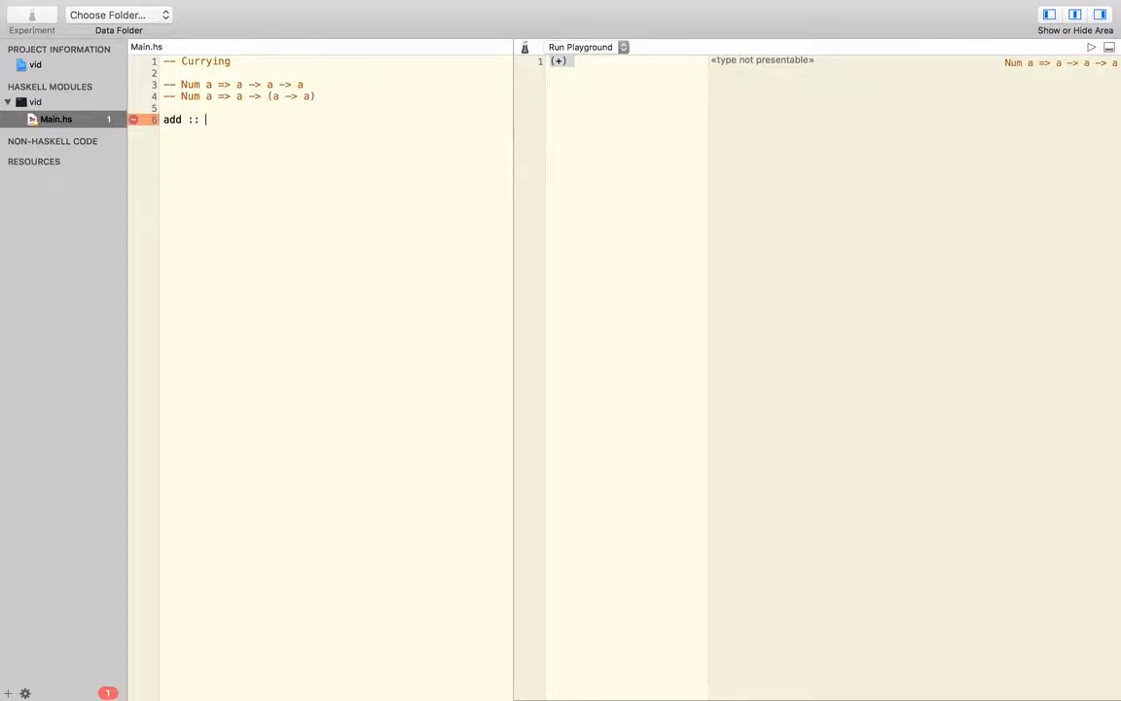
pyautogui.write('Num a =>')
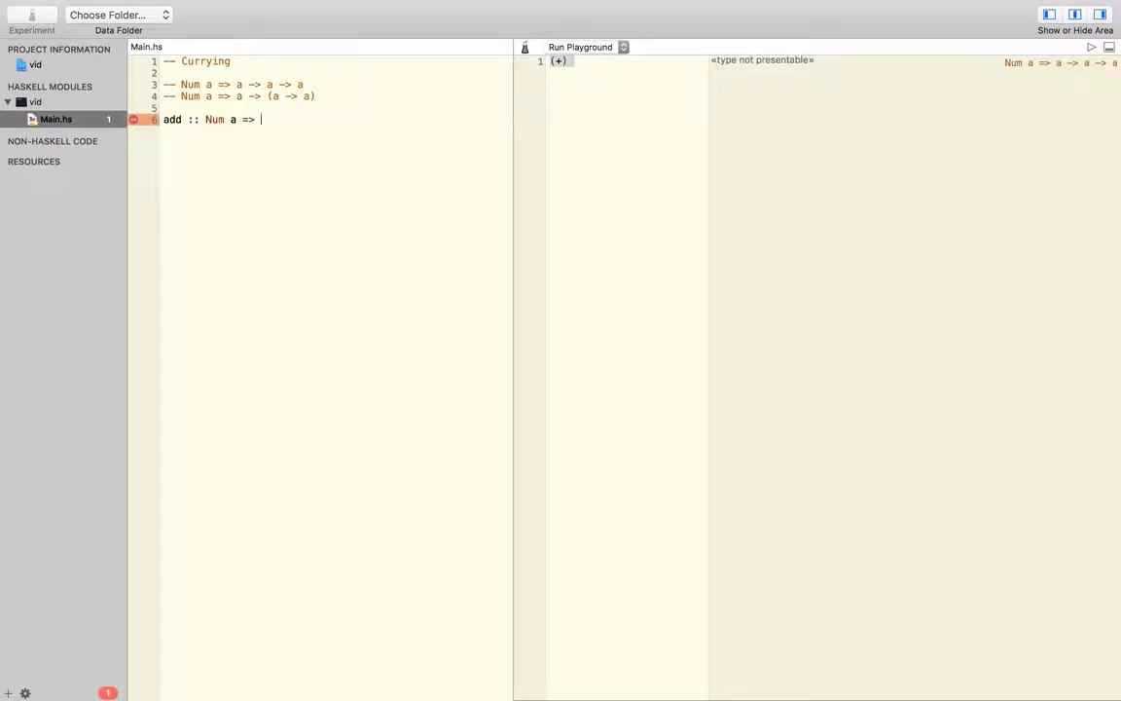
pyautogui.write('a ->')
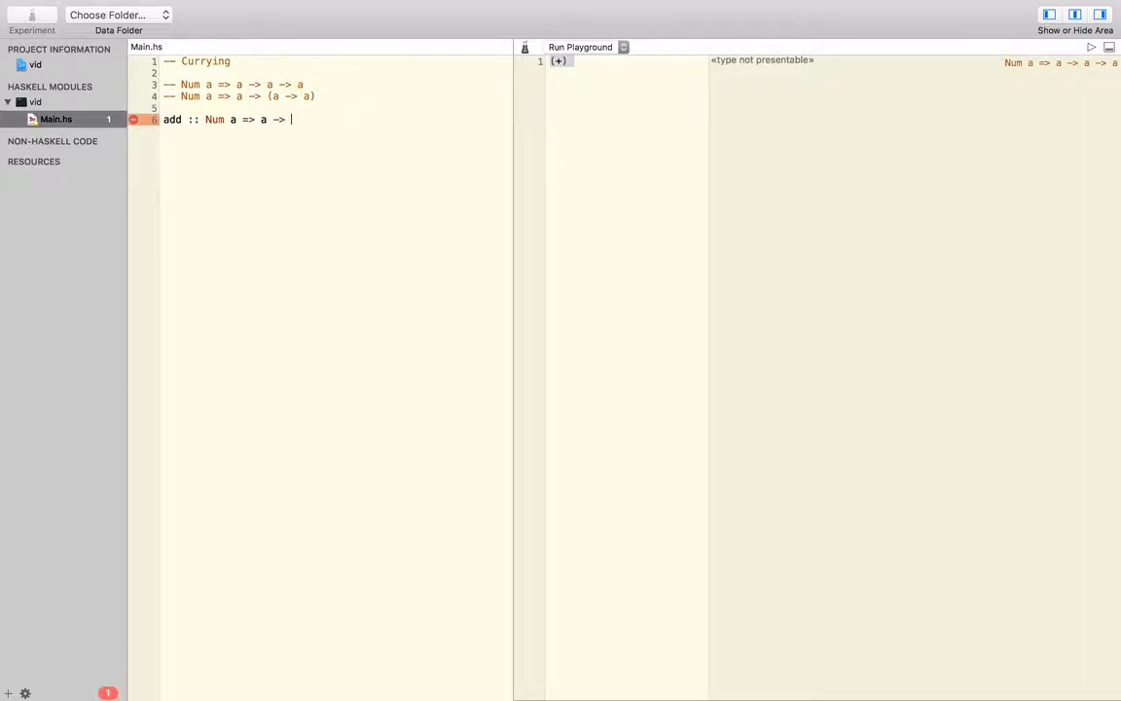
pyautogui.write('(a -> a)')
pyautogui.write('add')
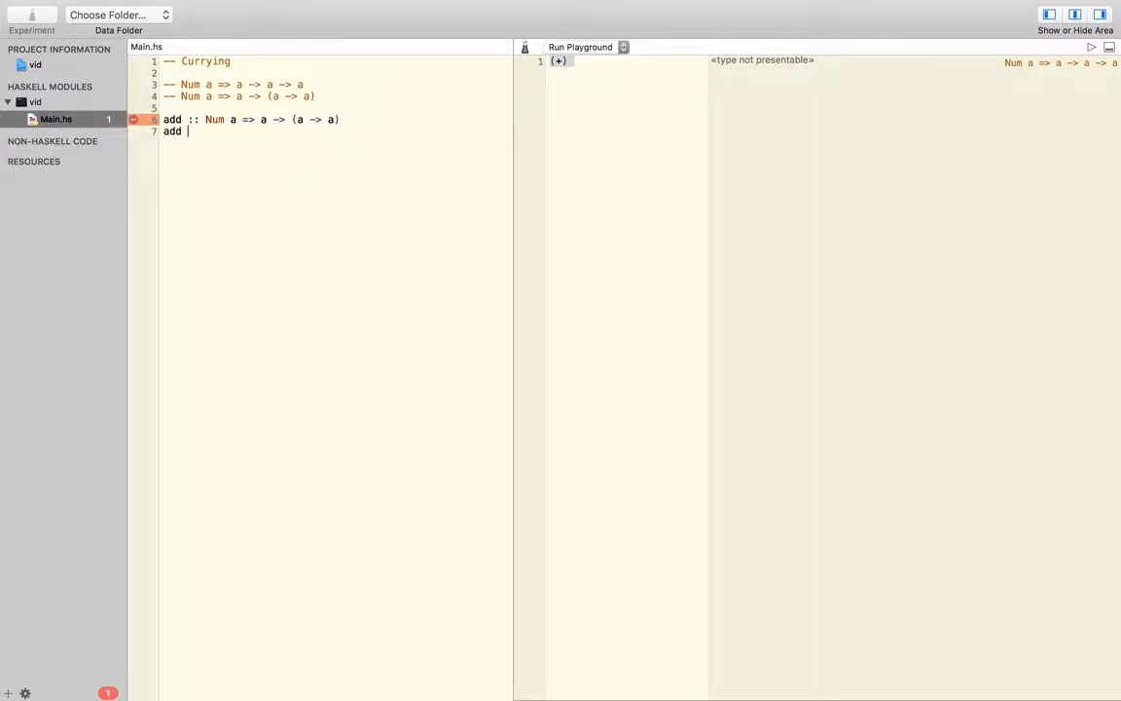
# Step: Define add on the next line as 'add n = (+) n'
pyautogui.write('n =')
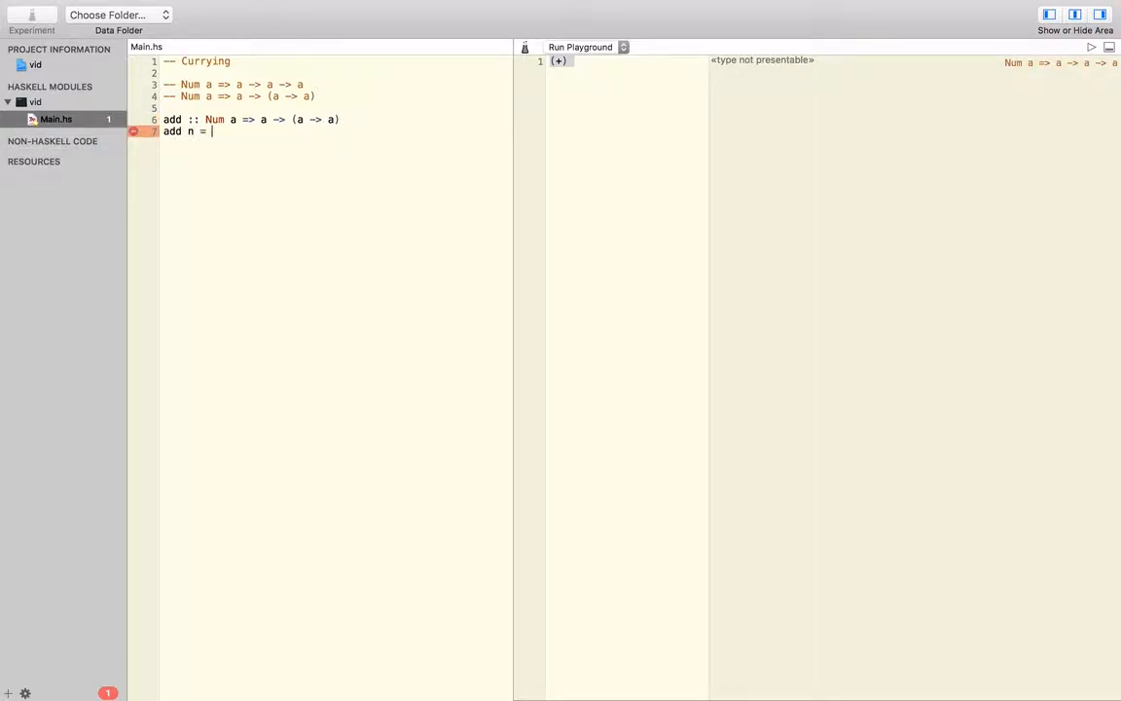
pyautogui.write('(+)')
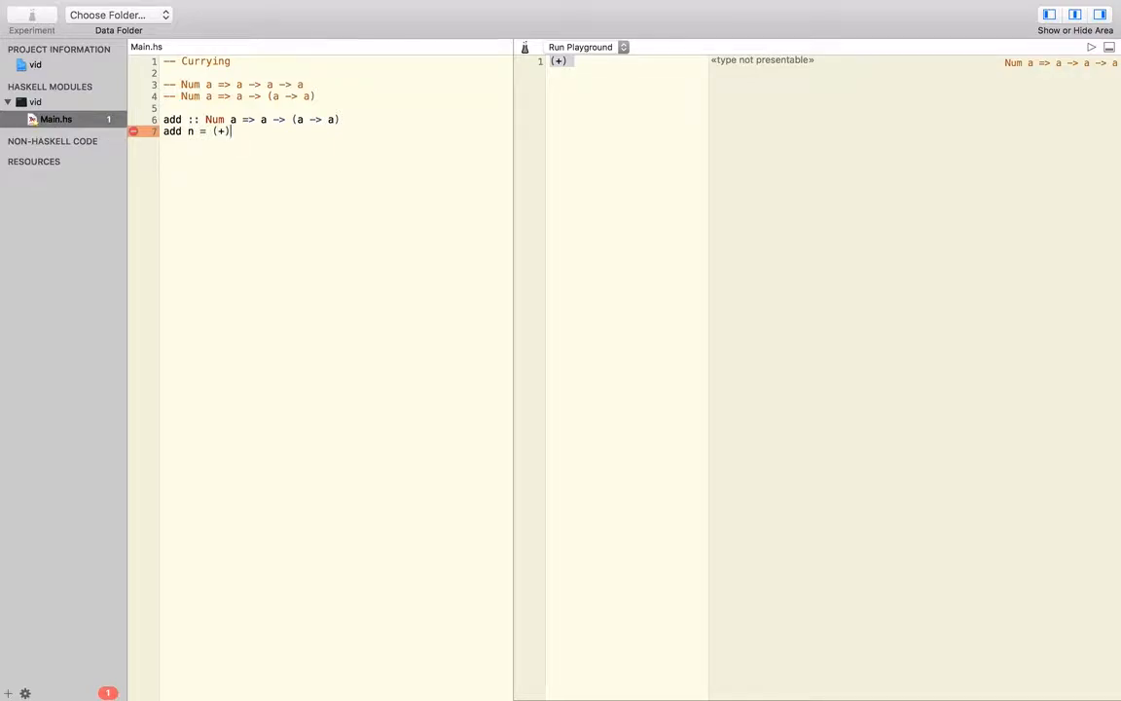
pyautogui.write('n')
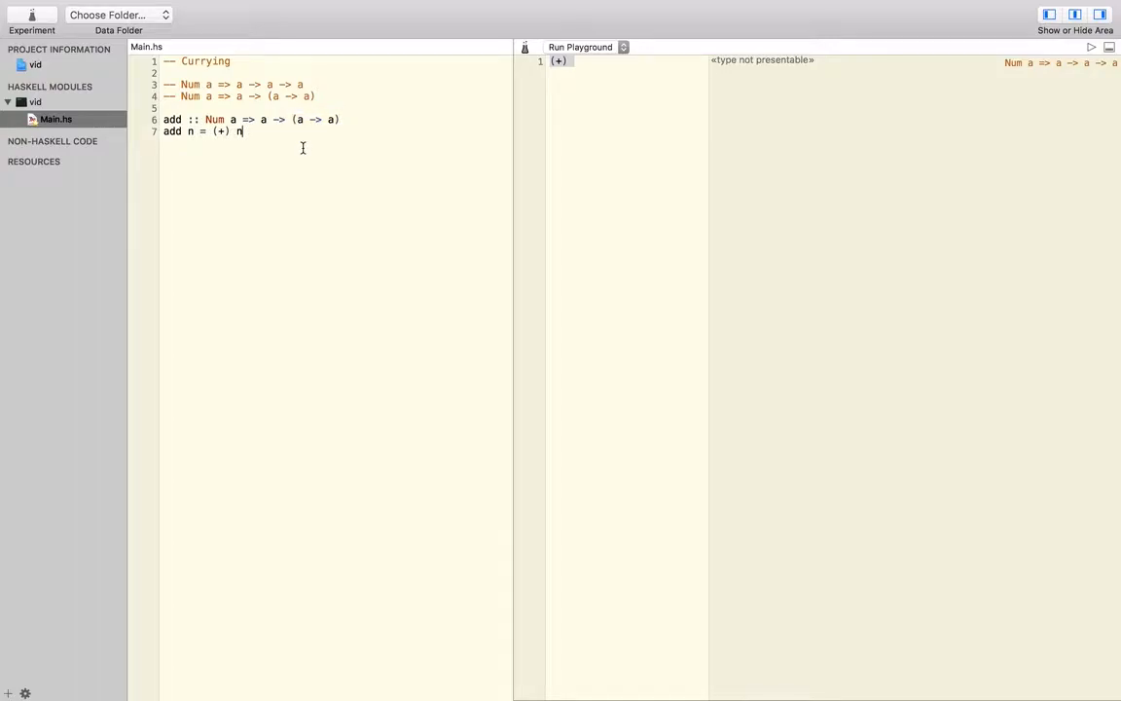
# Step: Replace the playground expression with 'add 5 3', then rewrite it as (add 5)(3)
pyautogui.press('Return')
pyautogui.write('5 `add` 3')
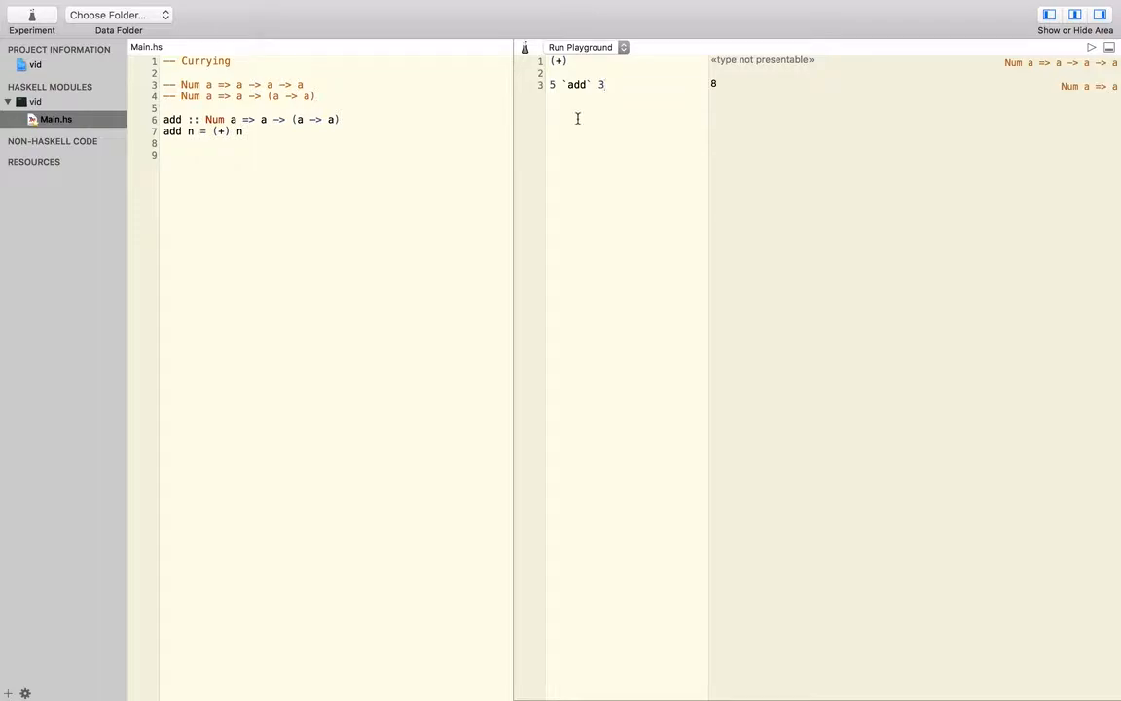
pyautogui.press('cmd+a')
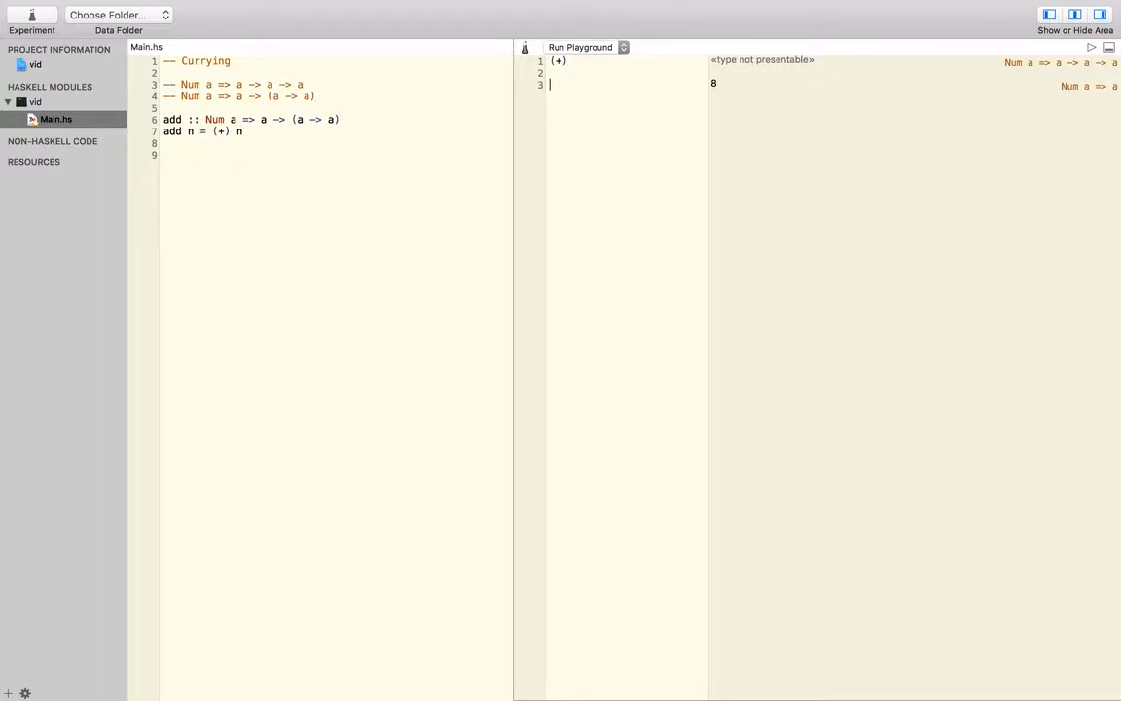
pyautogui.write('add 5 3')
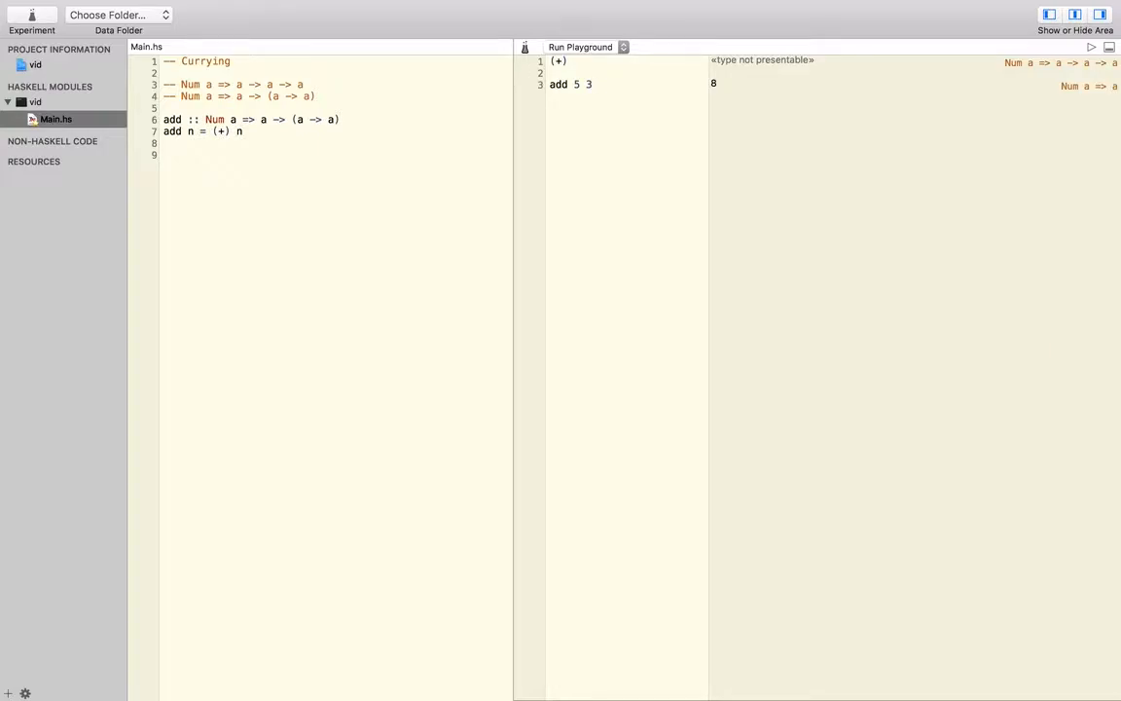
pyautogui.write(')(3)')
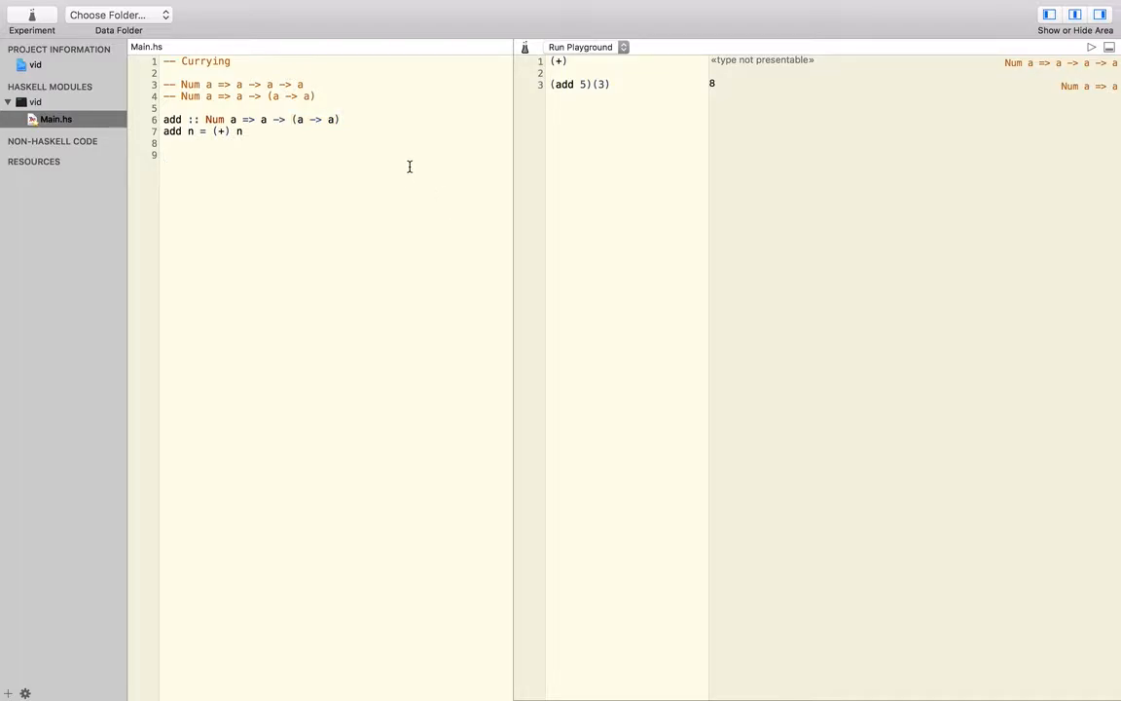
# Step: Click below the add definition in Main.hs to continue editing there
pyautogui.click(164, 154)
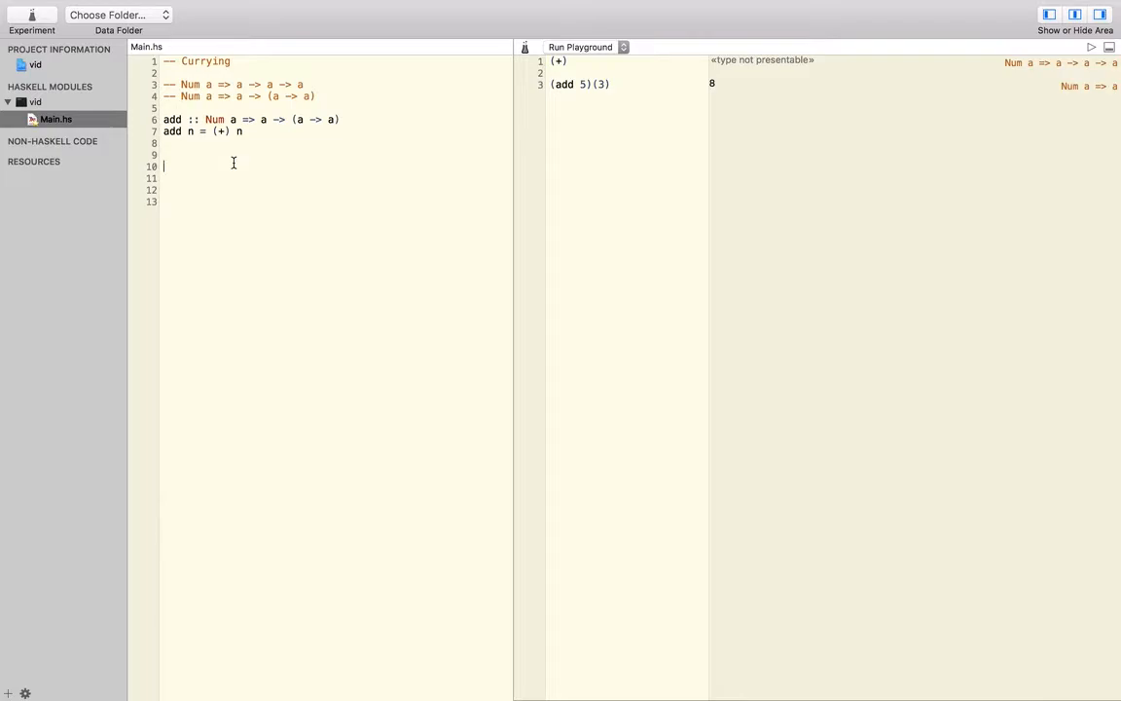
# Step: Type the '-- Partial Application' heading on line 10 and move to line 13
pyautogui.write('--')
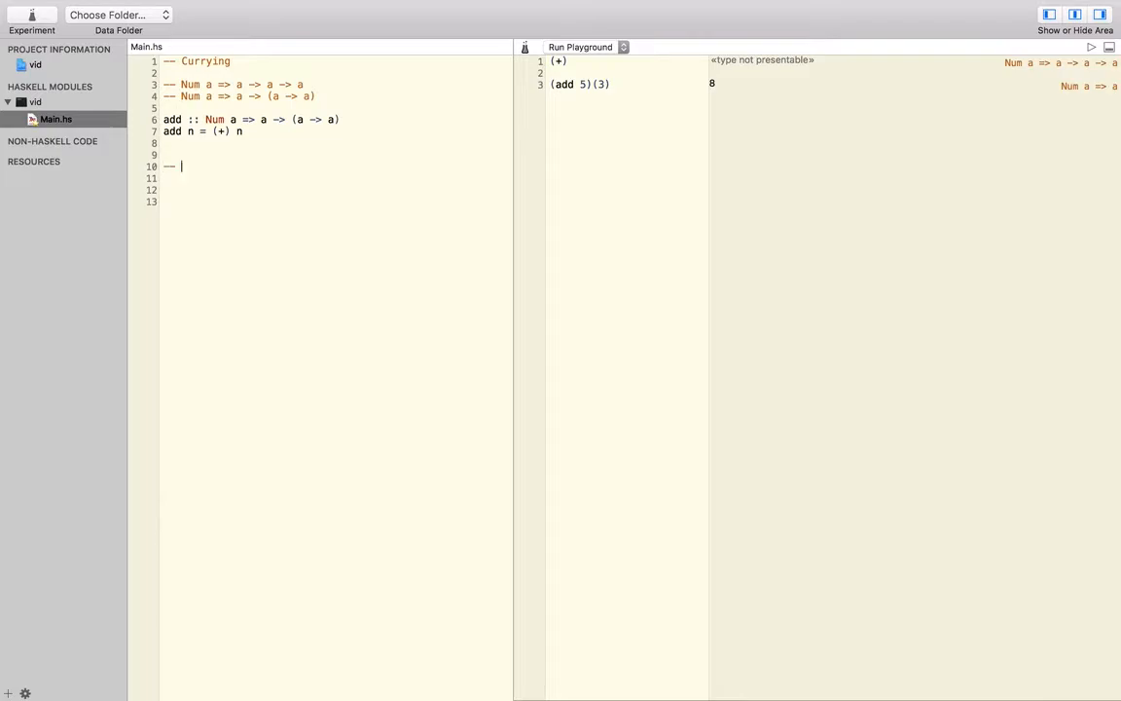
pyautogui.write('Partial Application')
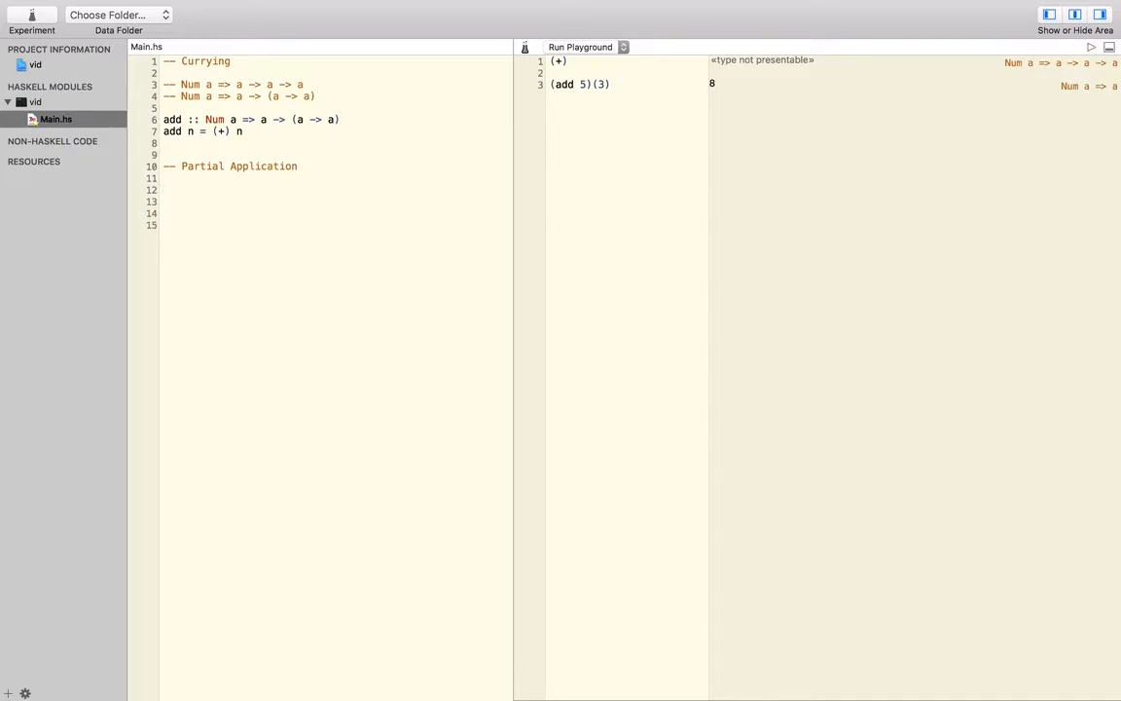
pyautogui.click(165, 190)
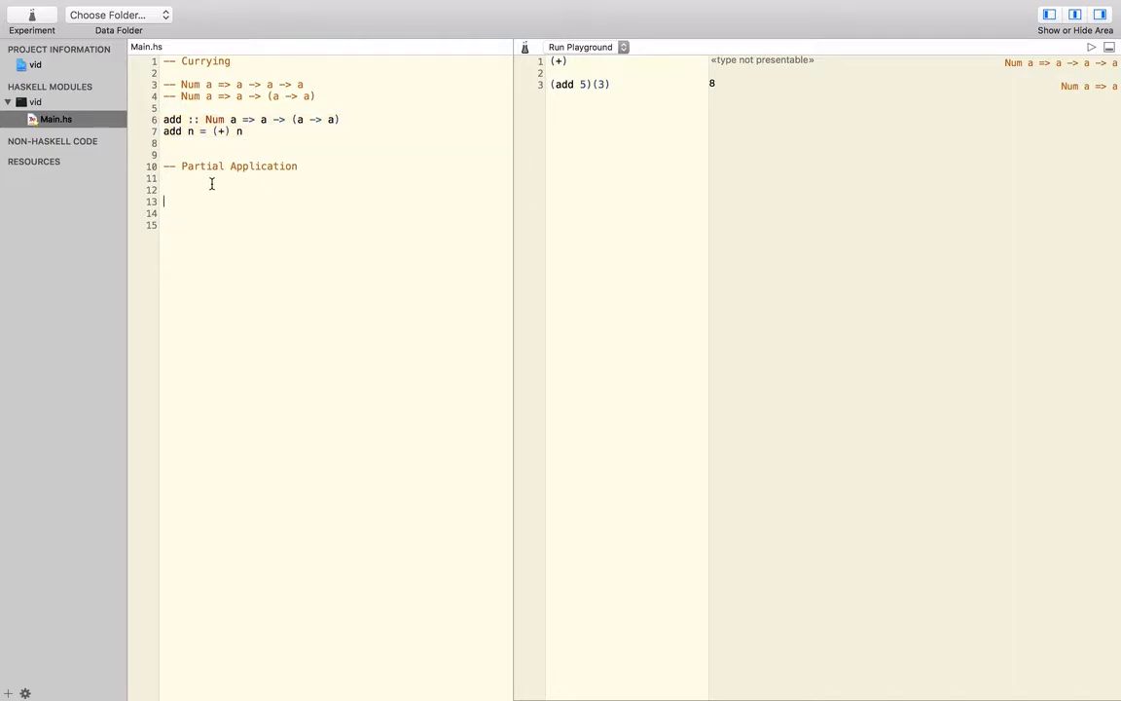
# Step: Define 'add5 = (+) 5' on line 13 and enter 'add5 3' in the playground
pyautogui.write('add5')
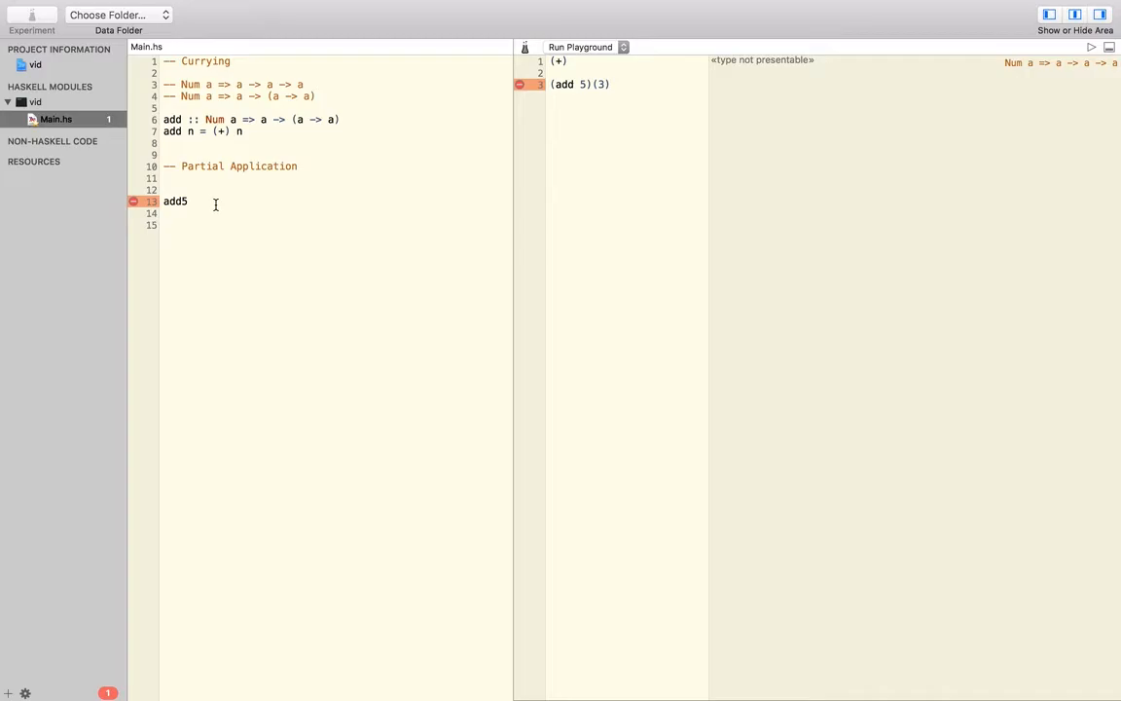
pyautogui.write('=')
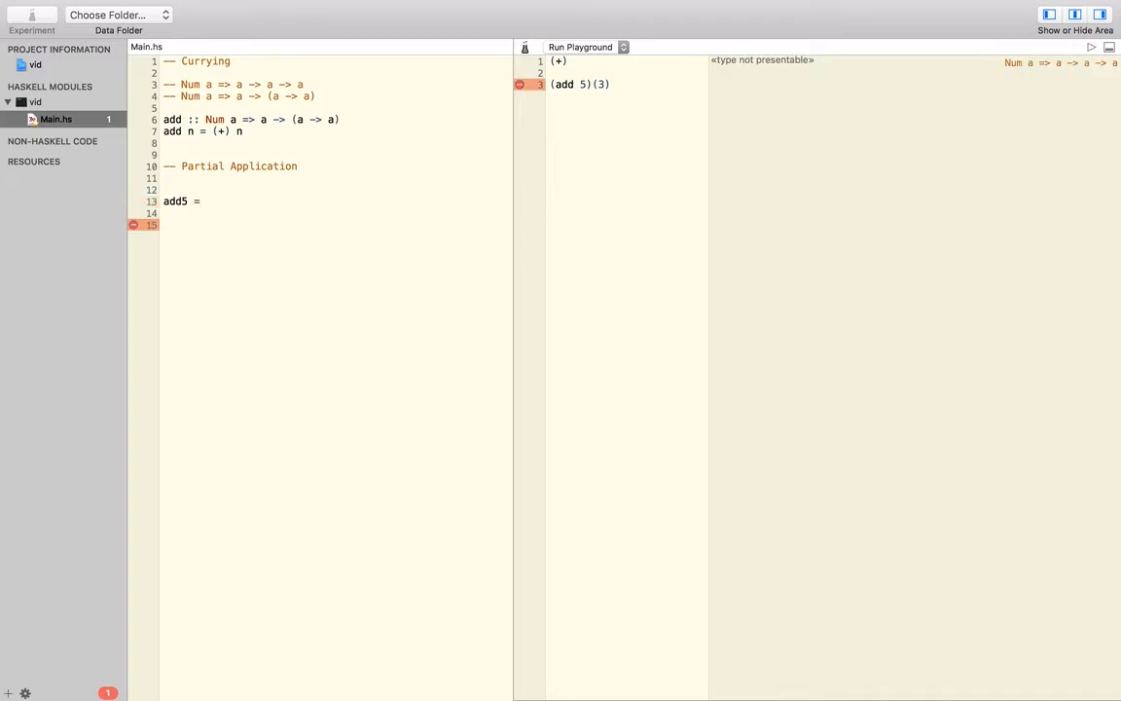
pyautogui.write('(+) 5')
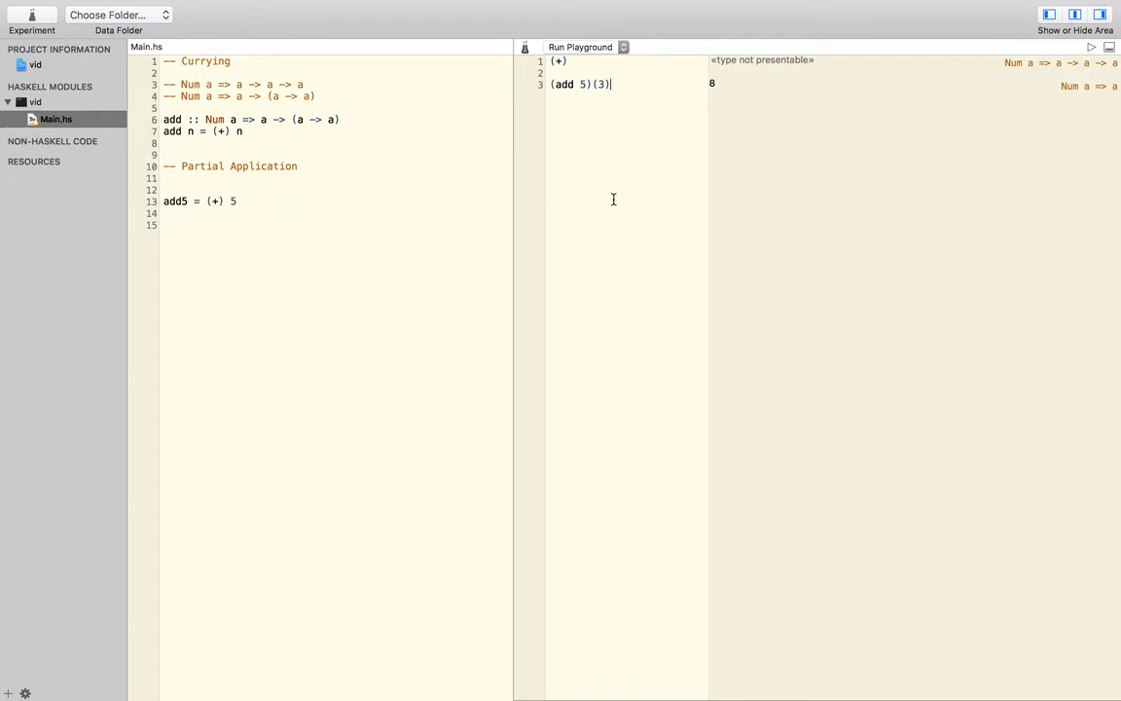
pyautogui.write('add')
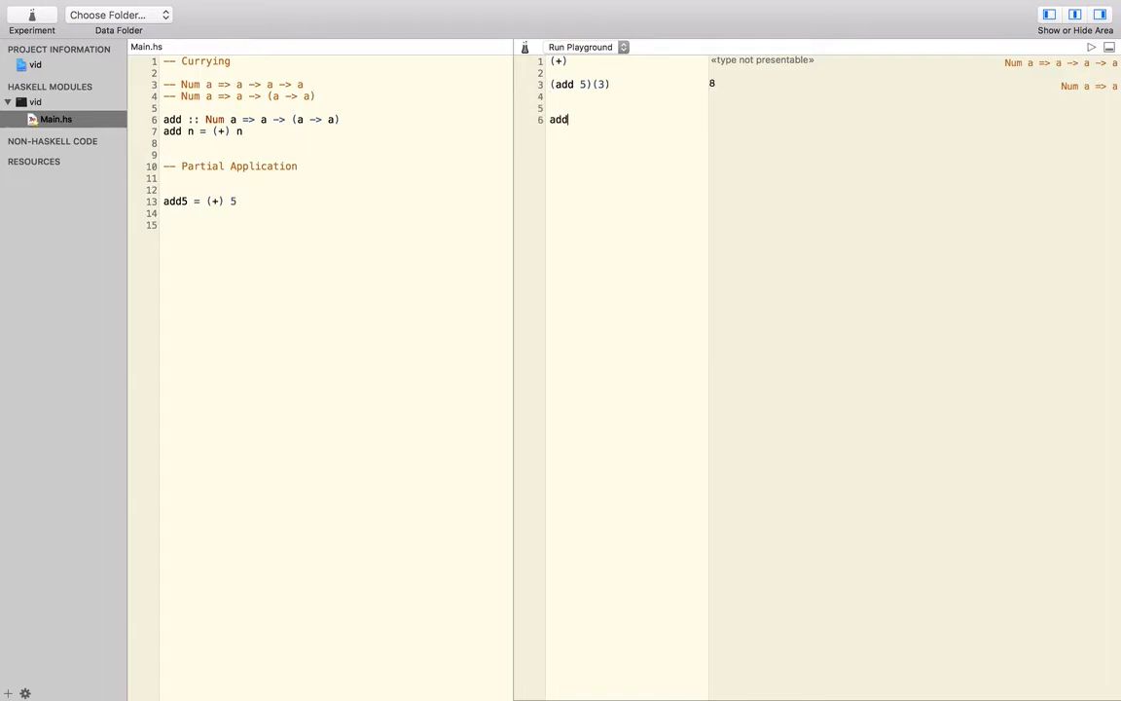
pyautogui.write('5 3')
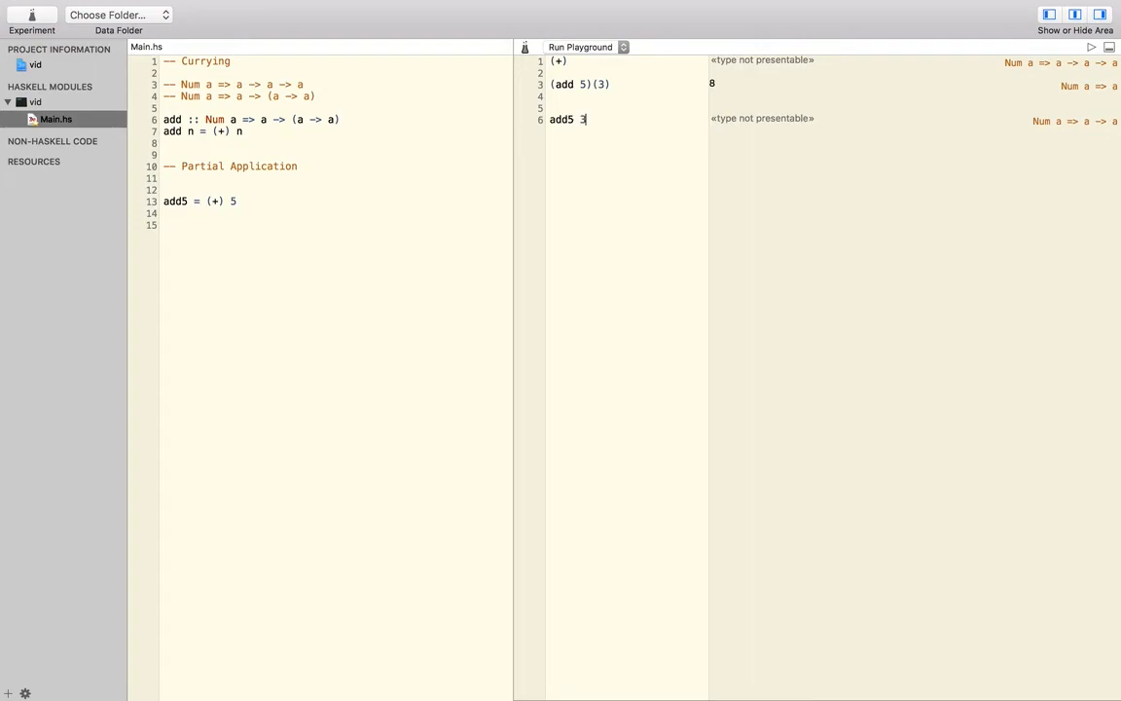